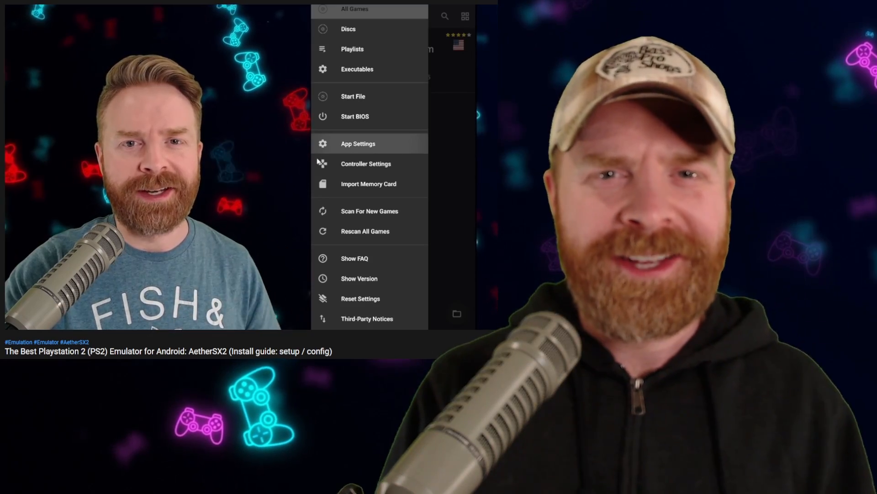
- Show AetherSX2's App Settings on the General tab, then move to the browser
{"action": "left_click", "coordinate": [358, 143]}
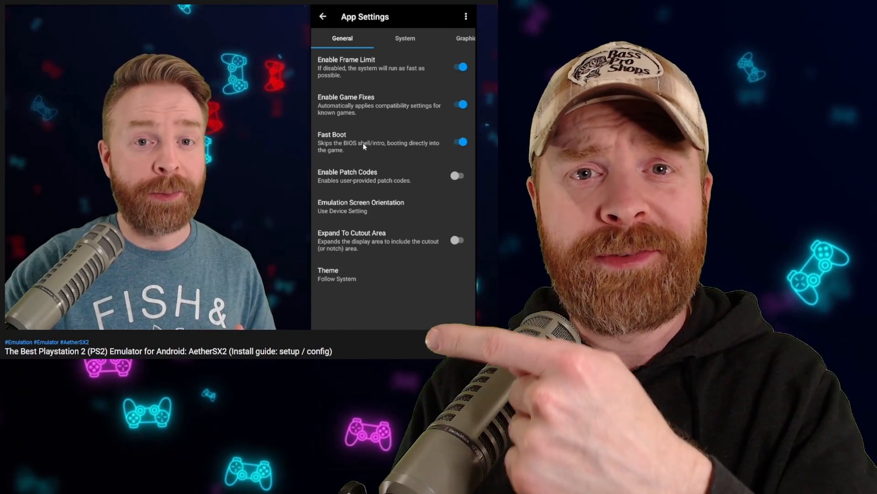
{"action": "left_click", "coordinate": [393, 38]}
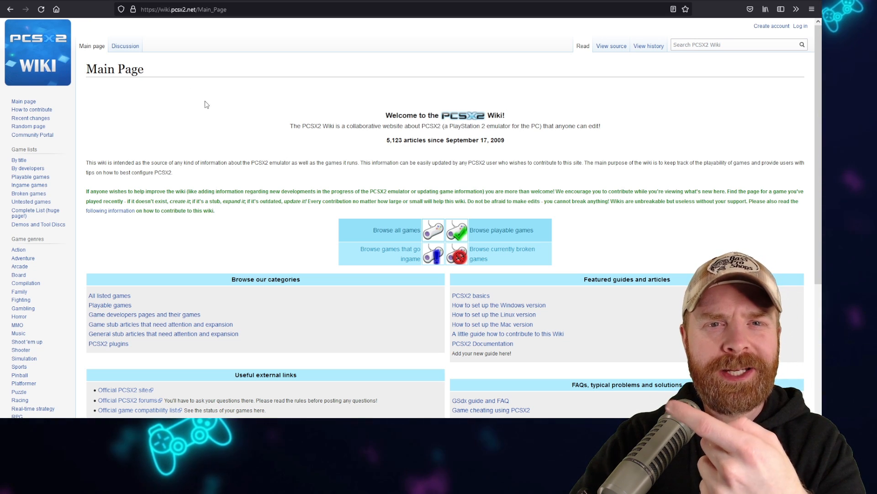
{"action": "mouse_move", "coordinate": [209, 115]}
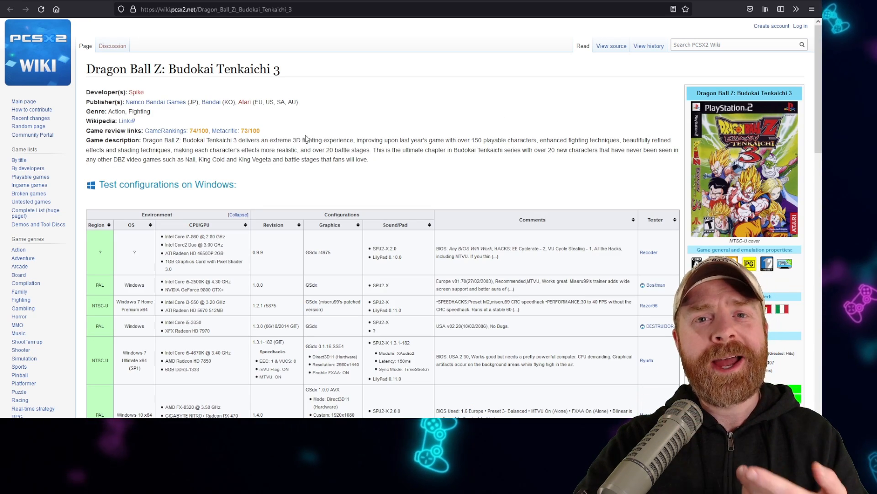
- Review the Known and Fixed Issues sections, highlighting the flying artifacts issue and a workaround
{"action": "scroll", "scroll_direction": "down", "scroll_amount": 3}
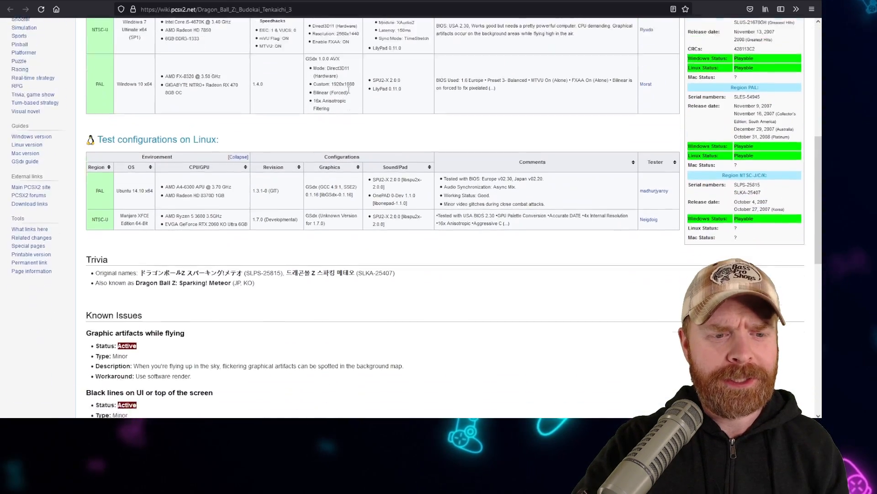
{"action": "scroll", "scroll_direction": "down", "scroll_amount": 3}
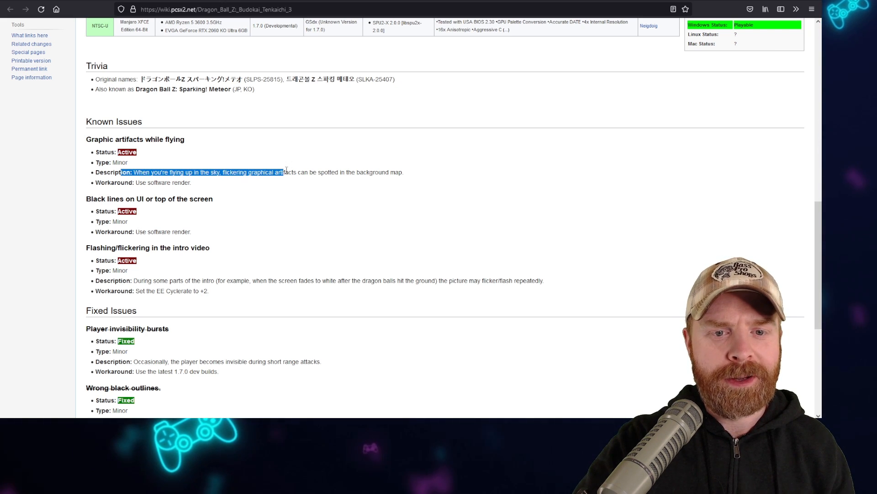
{"action": "left_click_drag", "start_coordinate": [285, 172], "coordinate": [406, 171]}
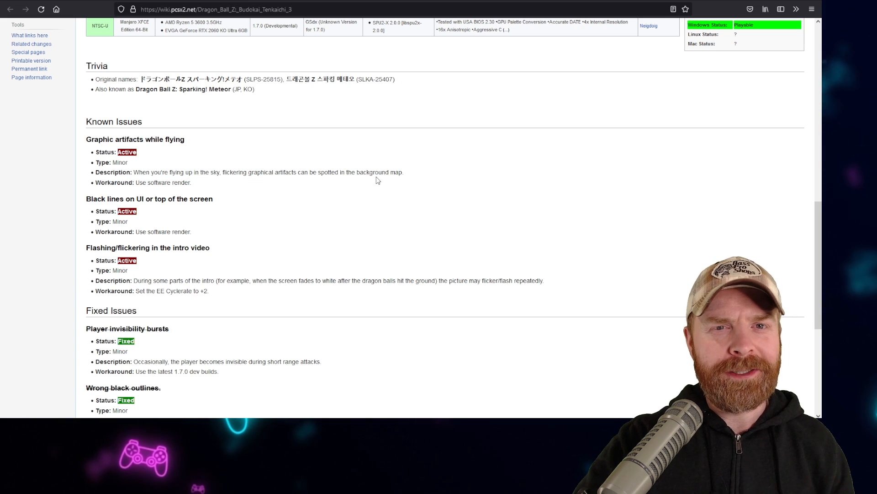
{"action": "scroll", "scroll_direction": "down", "scroll_amount": 3}
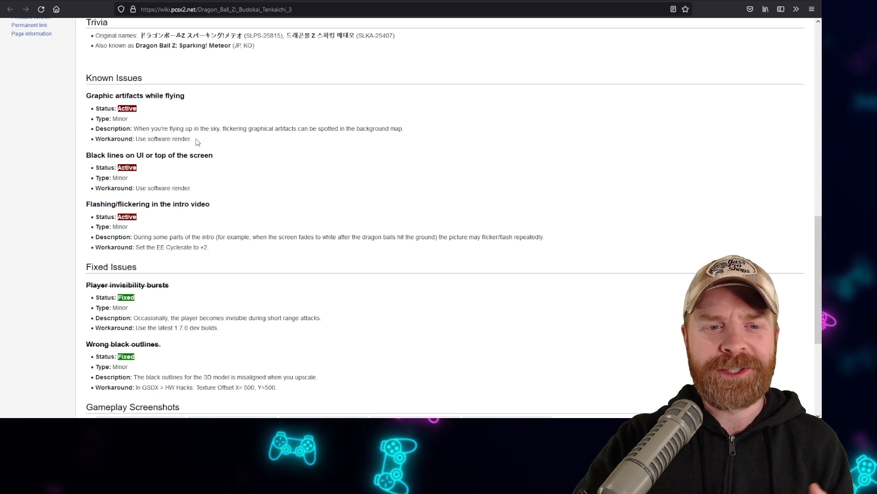
{"action": "left_click_drag", "start_coordinate": [152, 138], "coordinate": [191, 138]}
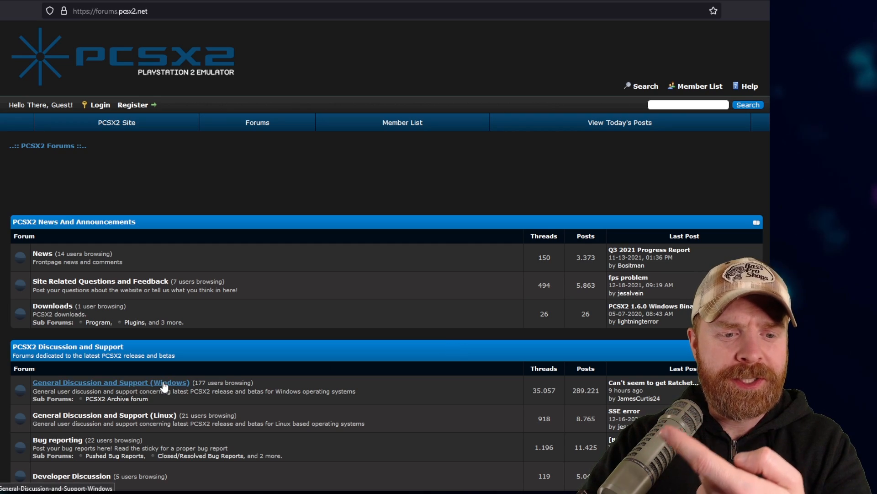
- Enter the General Discussion and Support (Windows) forum from forums.pcsx2.net
{"action": "left_click", "coordinate": [111, 382]}
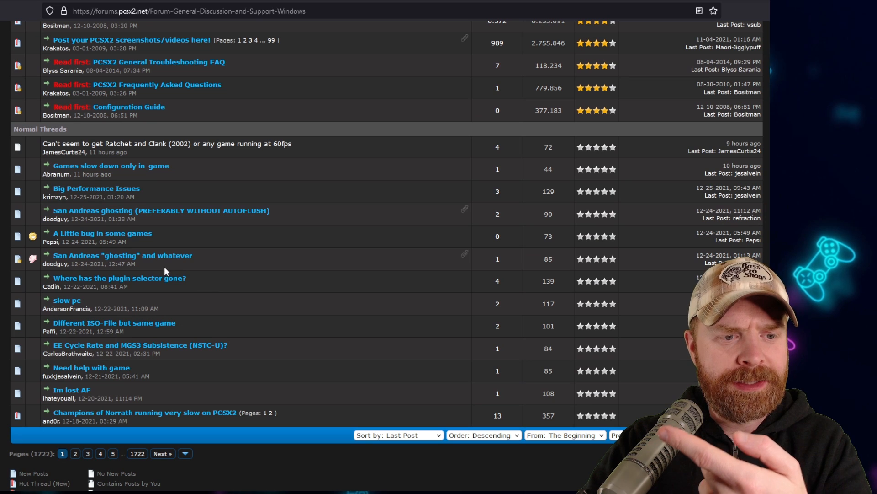
{"action": "mouse_move", "coordinate": [123, 255]}
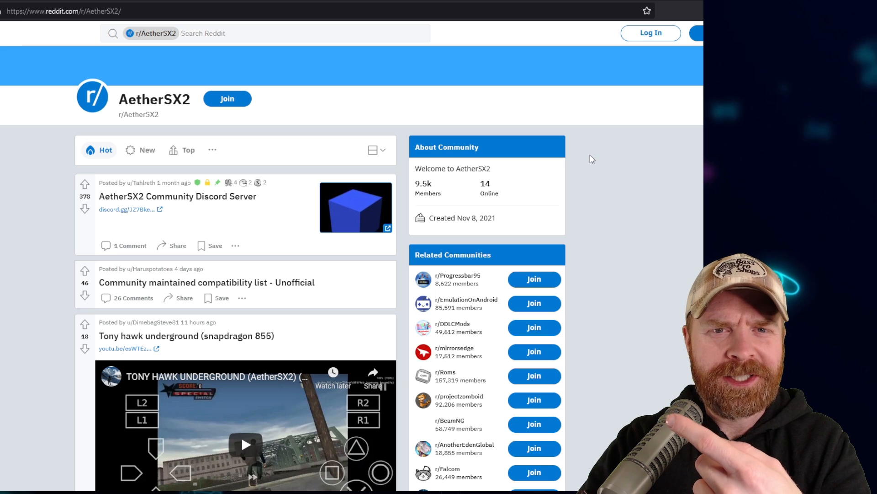
{"action": "mouse_move", "coordinate": [586, 159]}
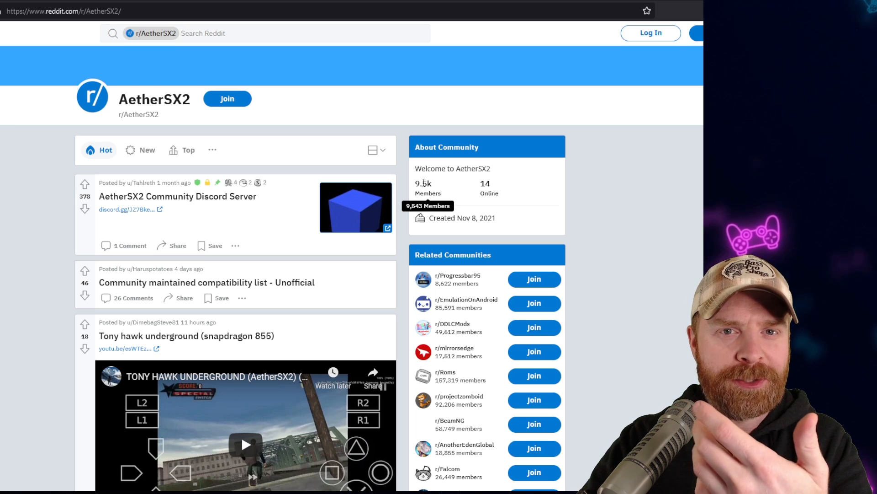
- Browse down the r/AetherSX2 post feed
{"action": "scroll", "scroll_direction": "down", "scroll_amount": 3}
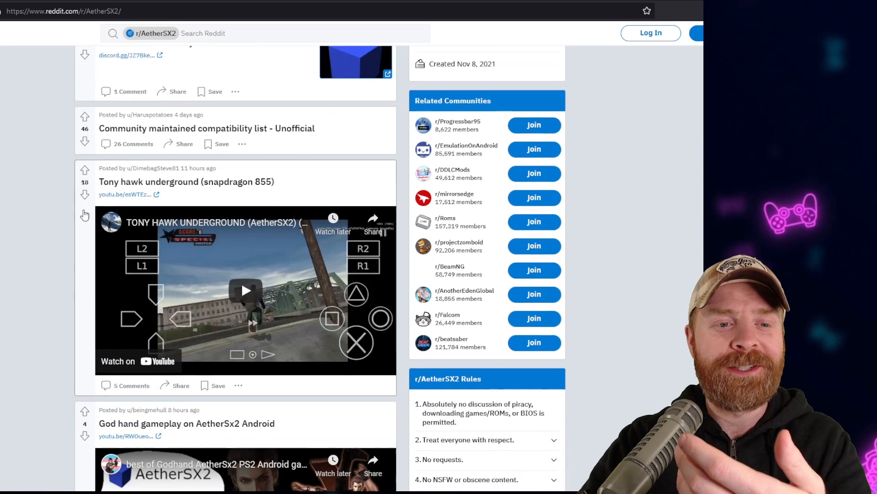
{"action": "scroll", "scroll_direction": "down", "scroll_amount": 3}
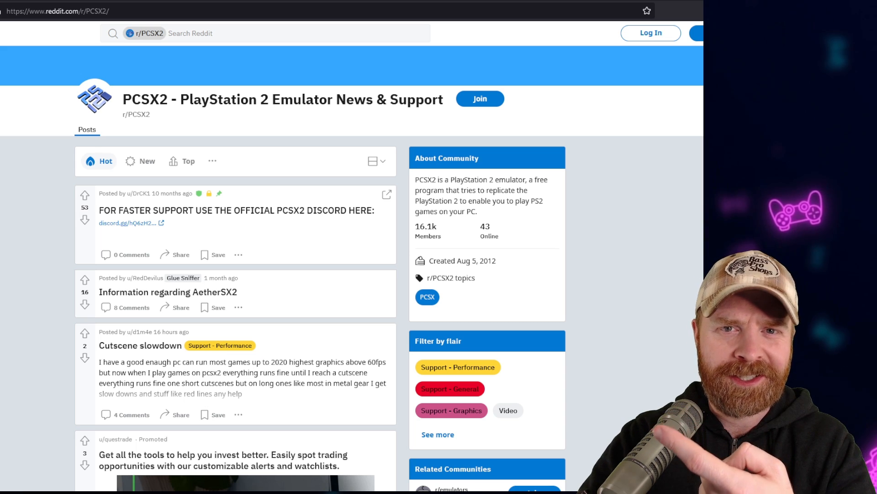
{"action": "mouse_move", "coordinate": [425, 227]}
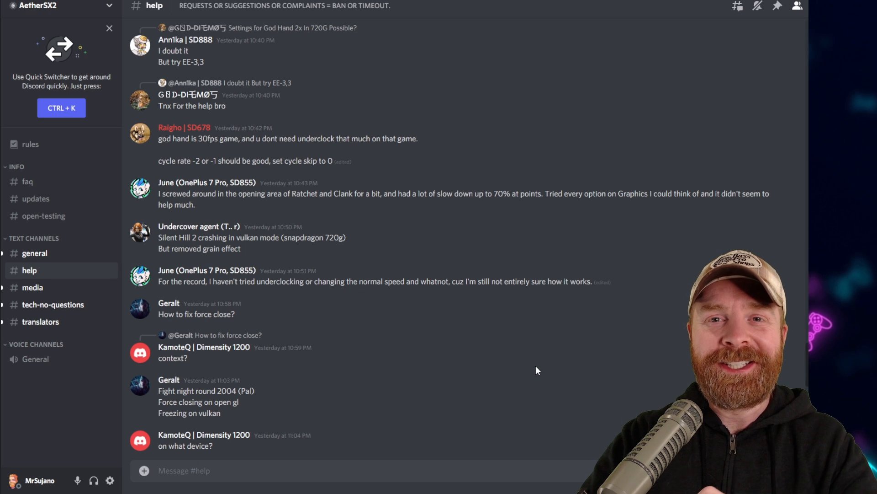
{"action": "mouse_move", "coordinate": [547, 374]}
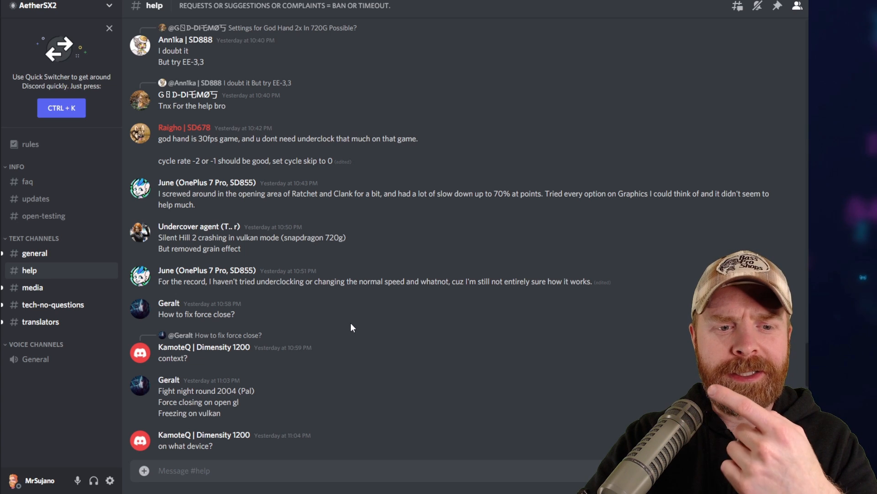
{"action": "mouse_move", "coordinate": [397, 344]}
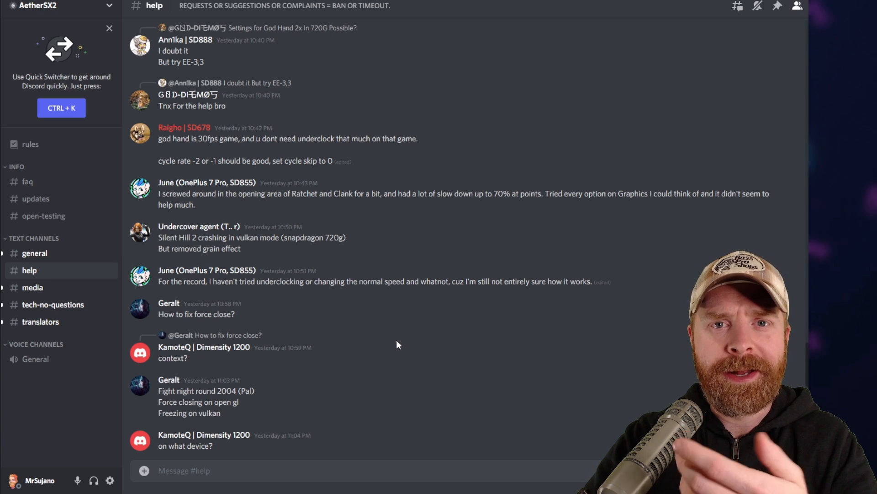
- Switch from #help to the #rules channel in the AetherSX2 Discord server
{"action": "left_click", "coordinate": [30, 144]}
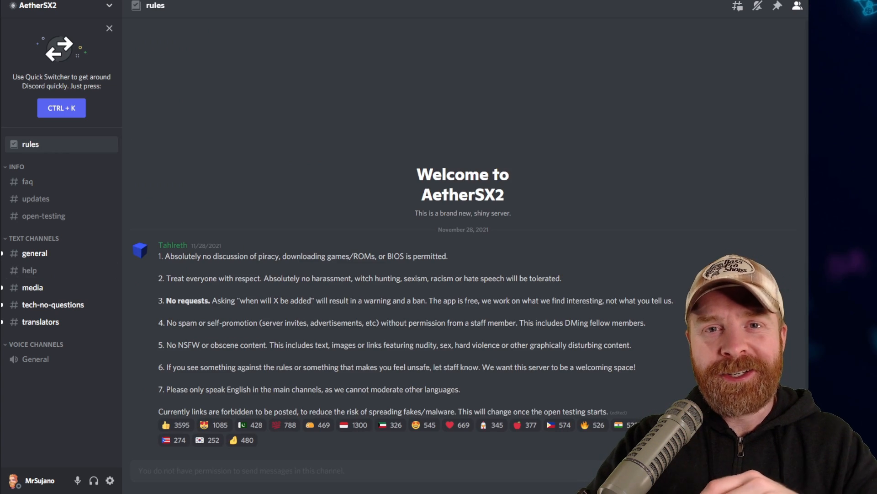